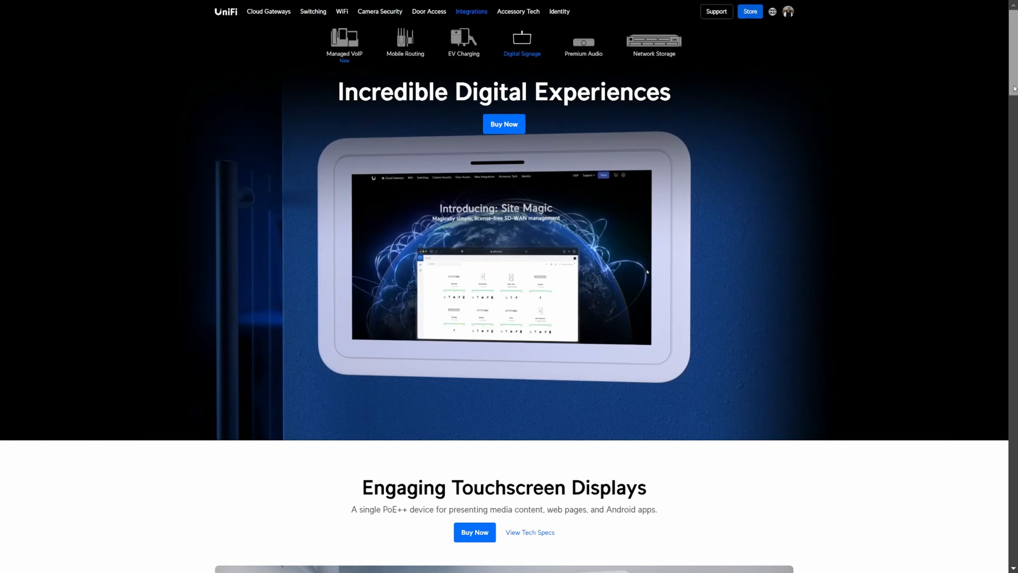
scroll("down", 3)
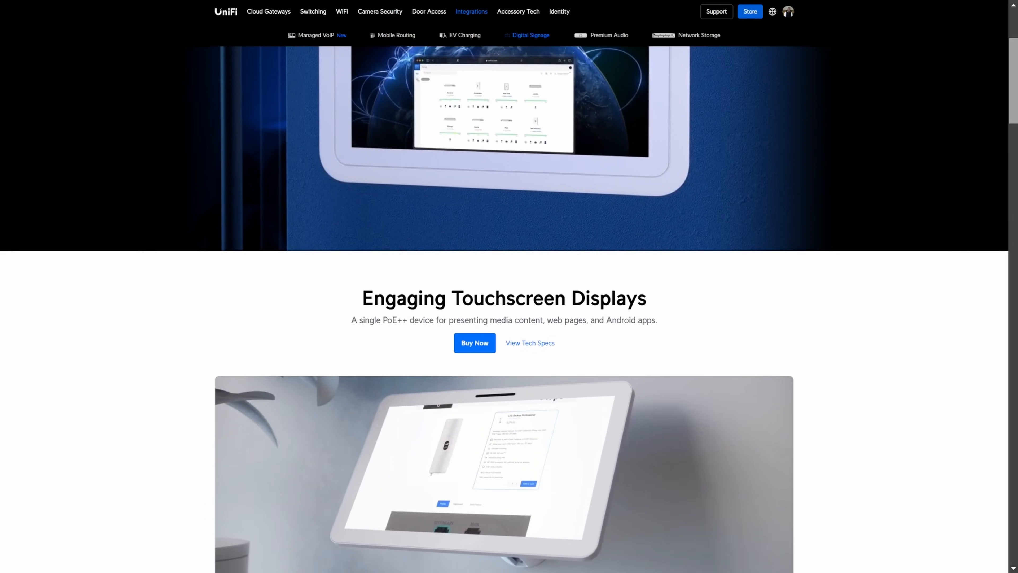
scroll("down", 3)
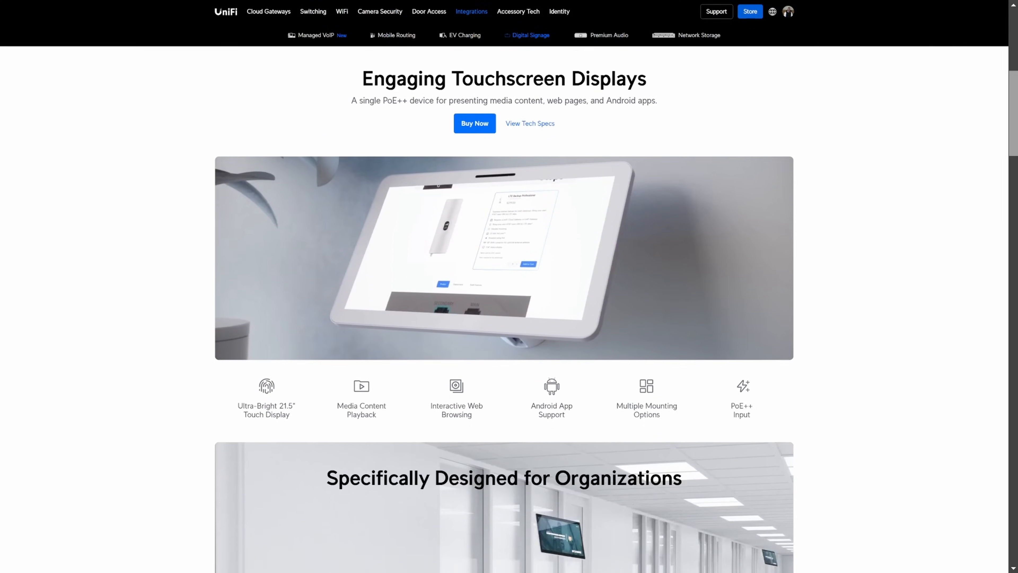
scroll("down", 3)
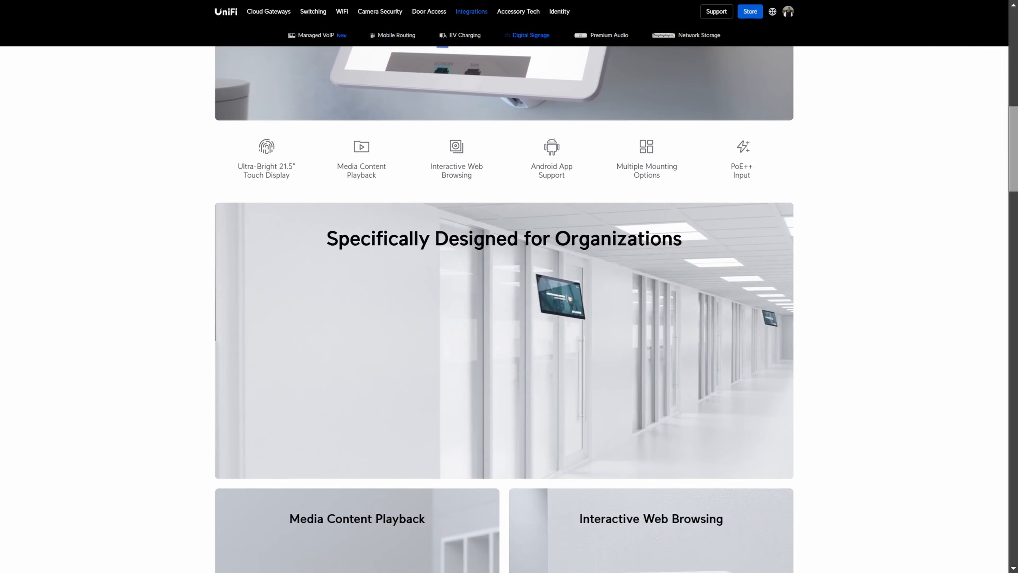
scroll("down", 3)
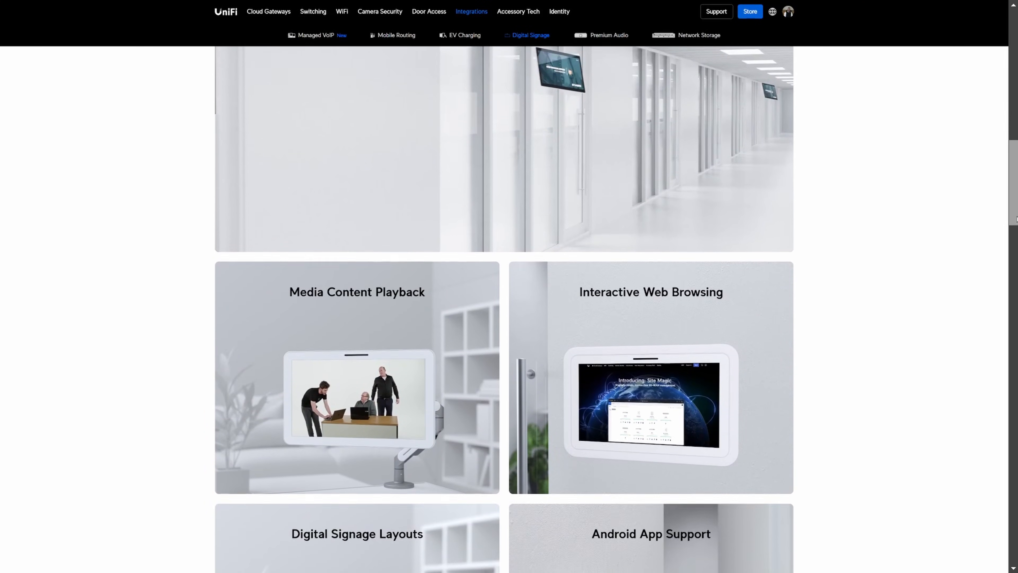